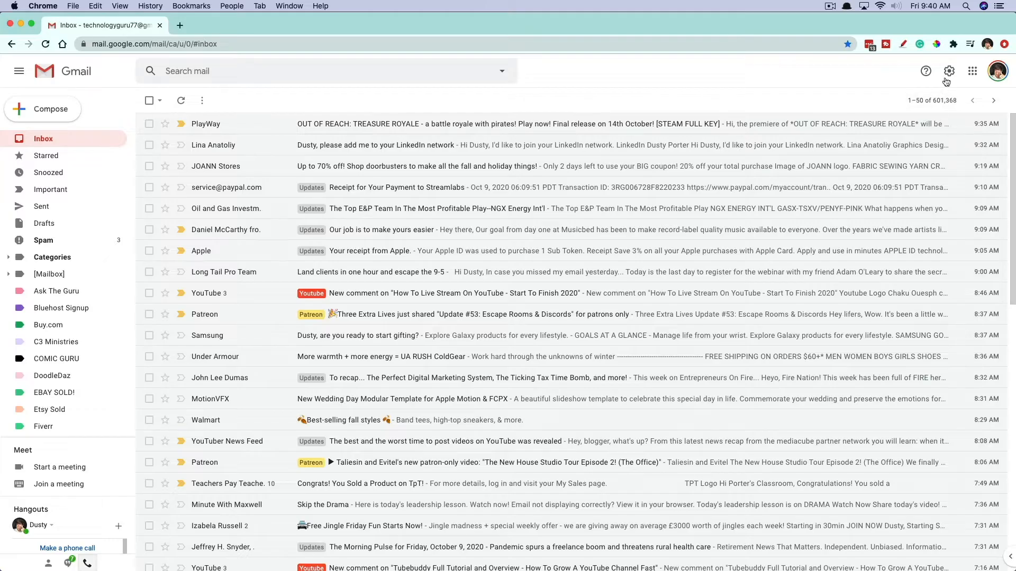
- Go from the inbox to the full Gmail settings page via Quick settings and 'See all settings'
click(948, 71)
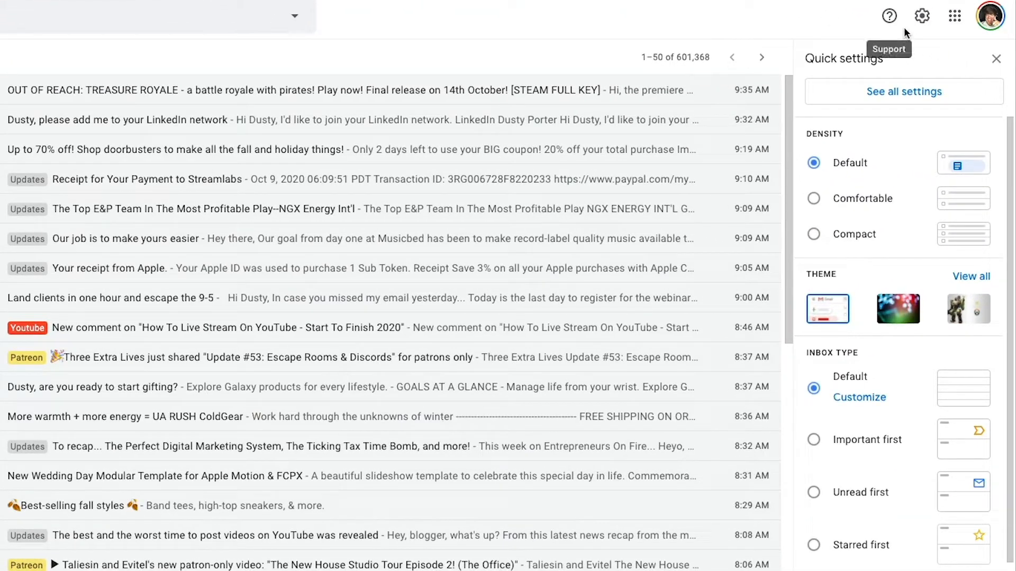
click(902, 91)
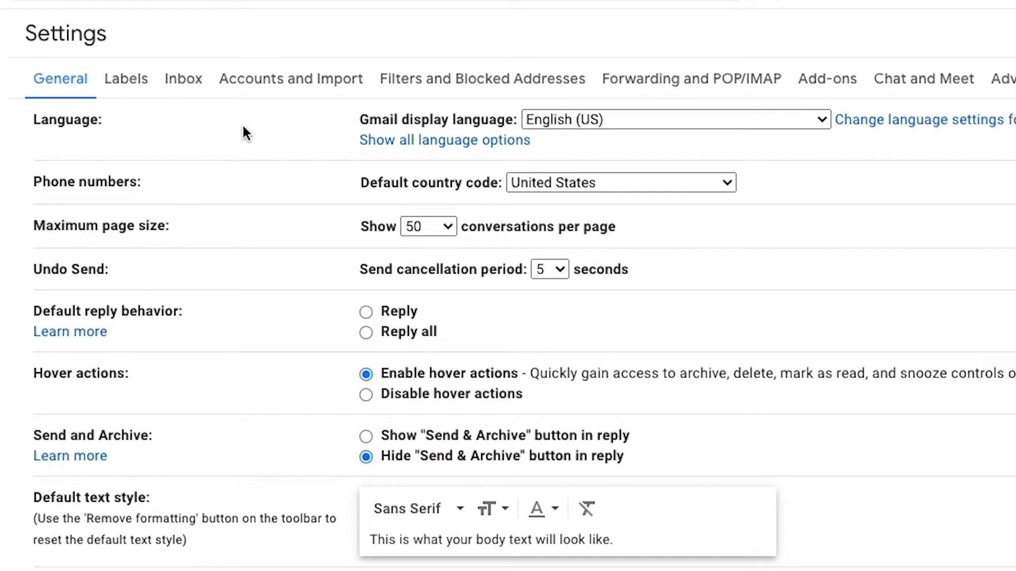
- Switch the settings to the Accounts and Import section
click(290, 79)
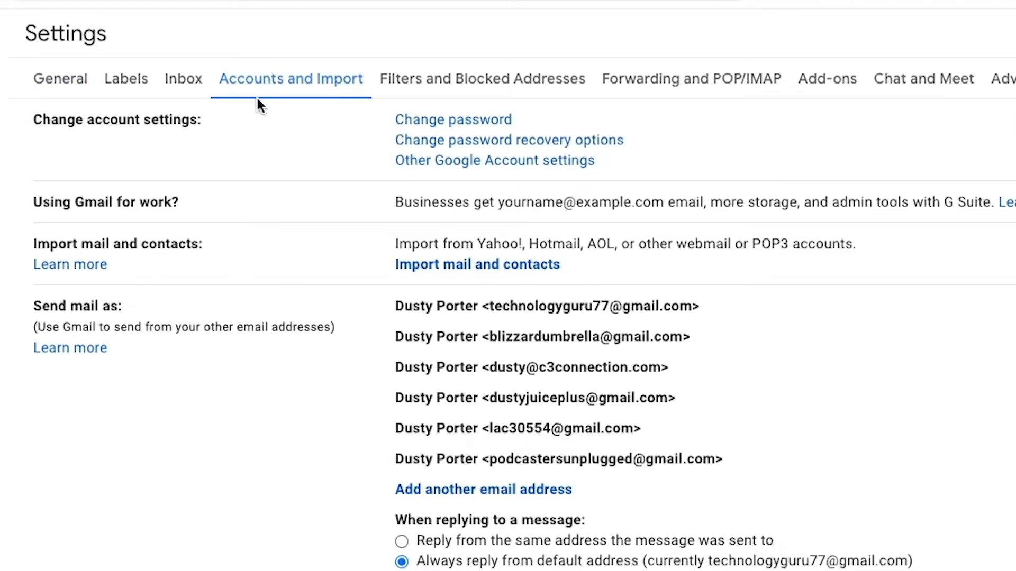
mouse_move(288, 162)
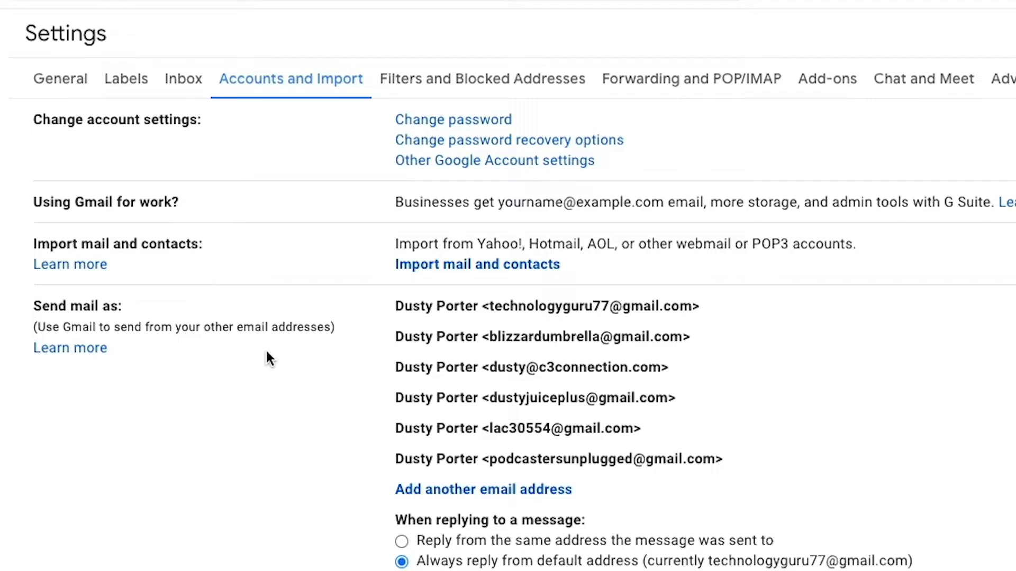
mouse_move(446, 222)
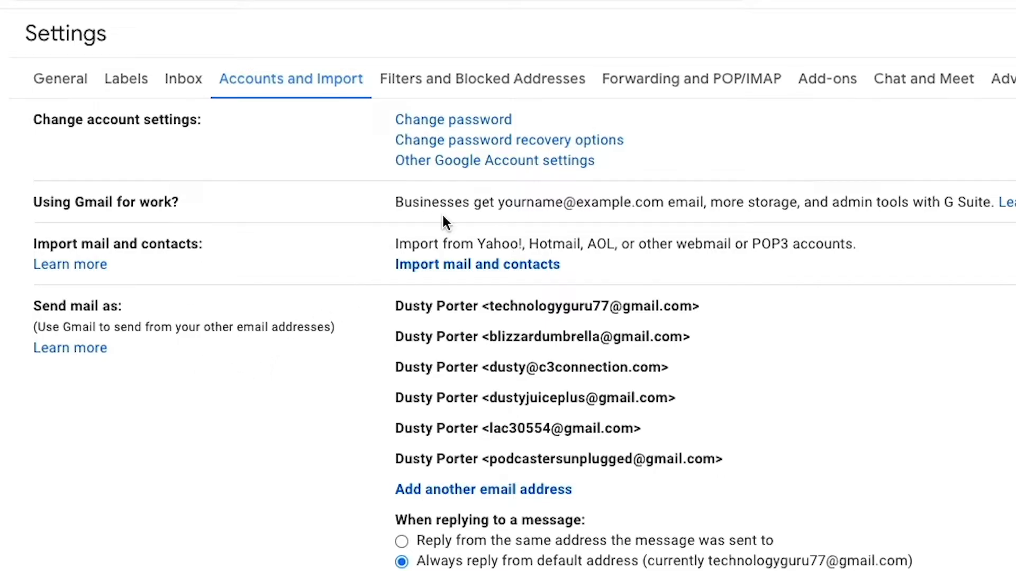
mouse_move(839, 191)
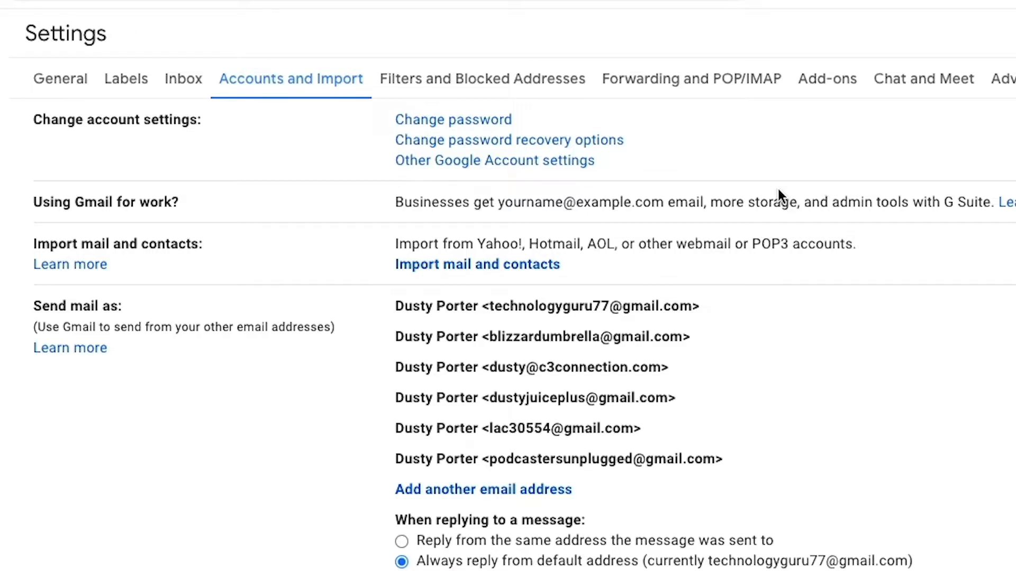
mouse_move(742, 200)
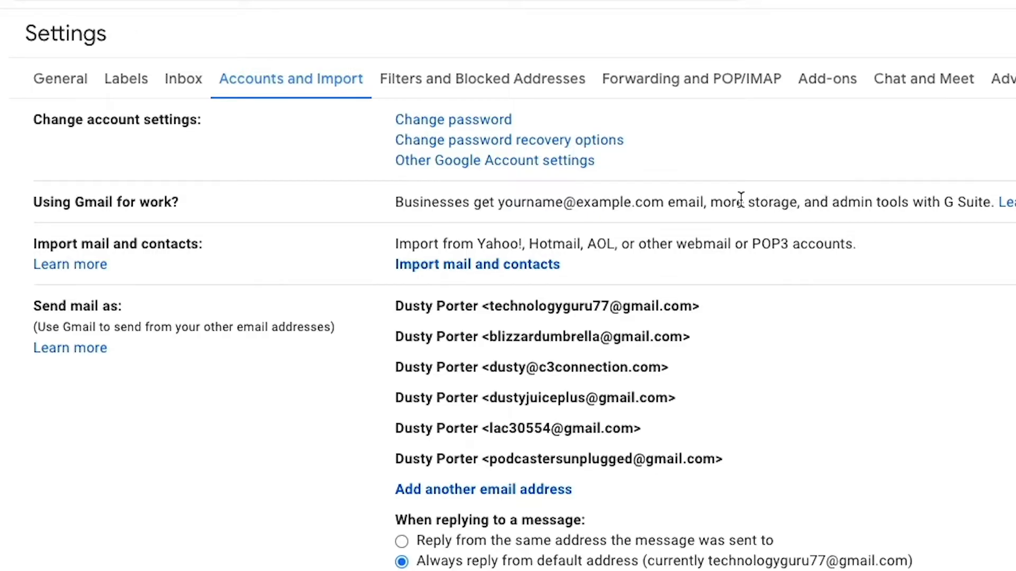
mouse_move(290, 184)
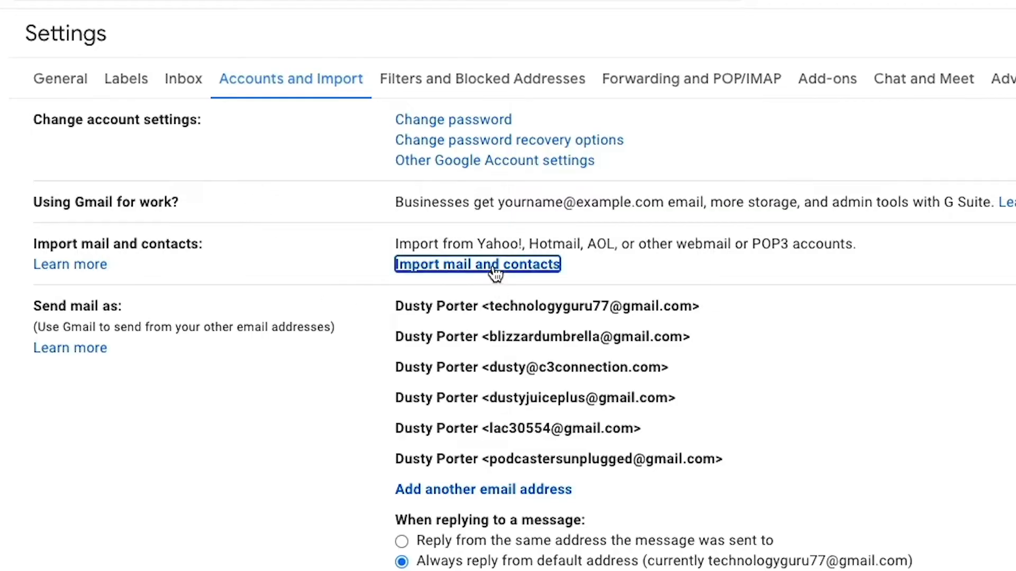
click(477, 264)
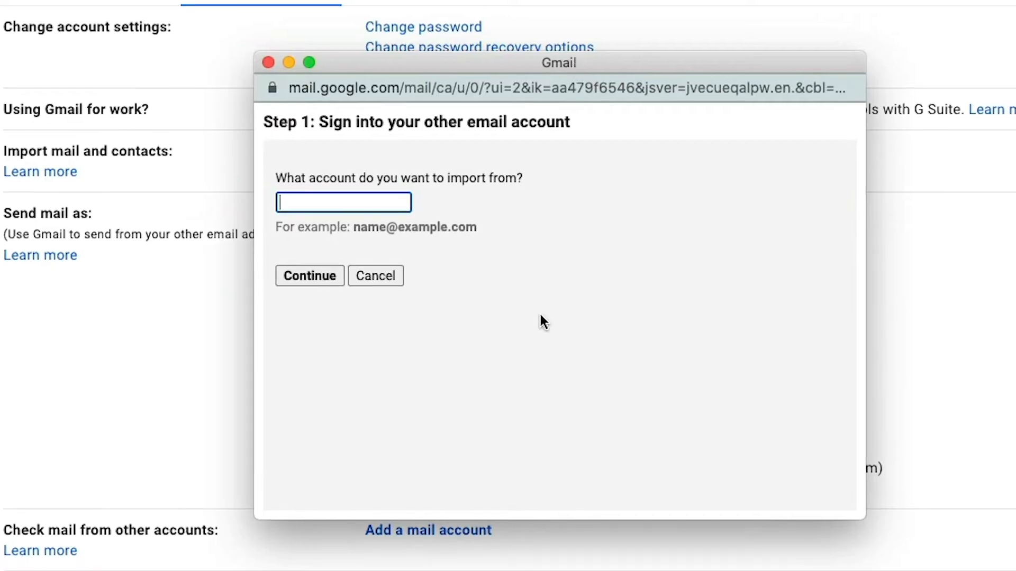
mouse_move(562, 270)
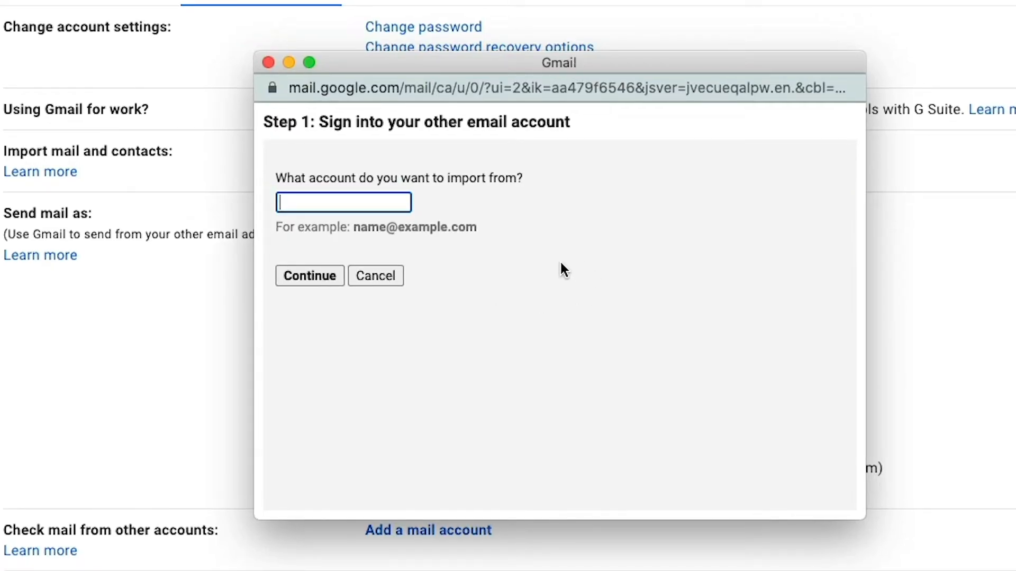
mouse_move(547, 253)
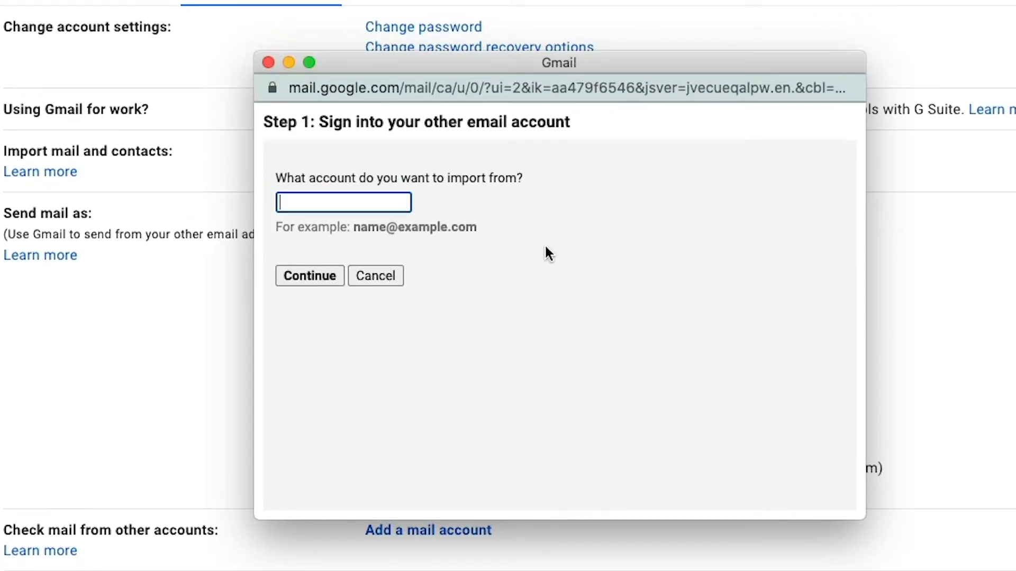
mouse_move(519, 232)
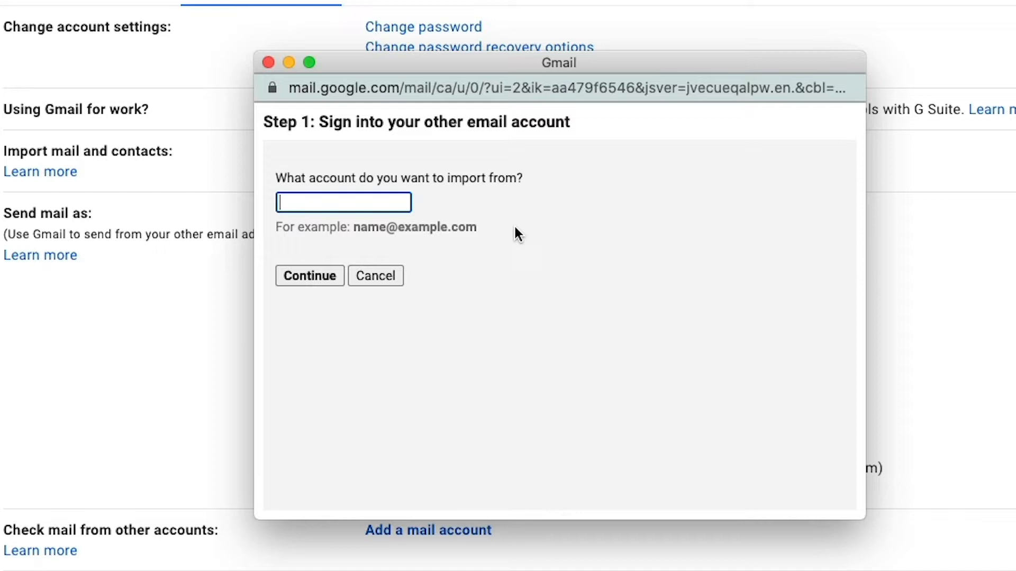
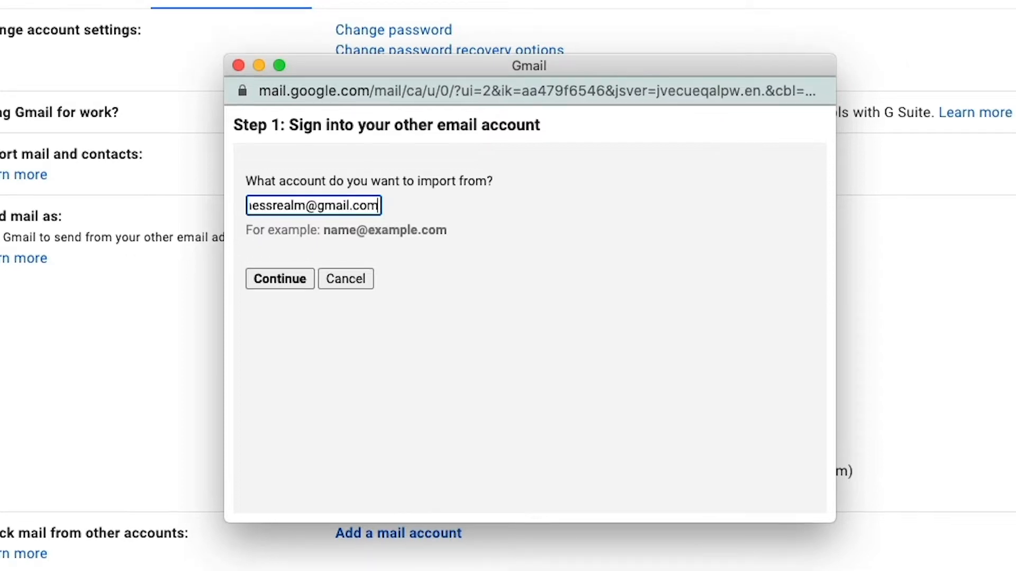
click(279, 279)
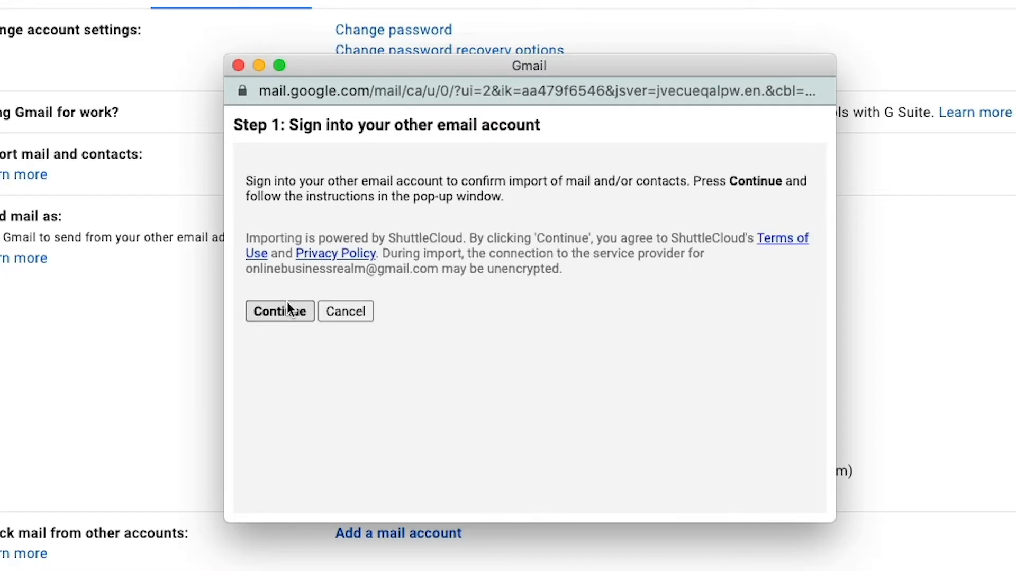
click(280, 312)
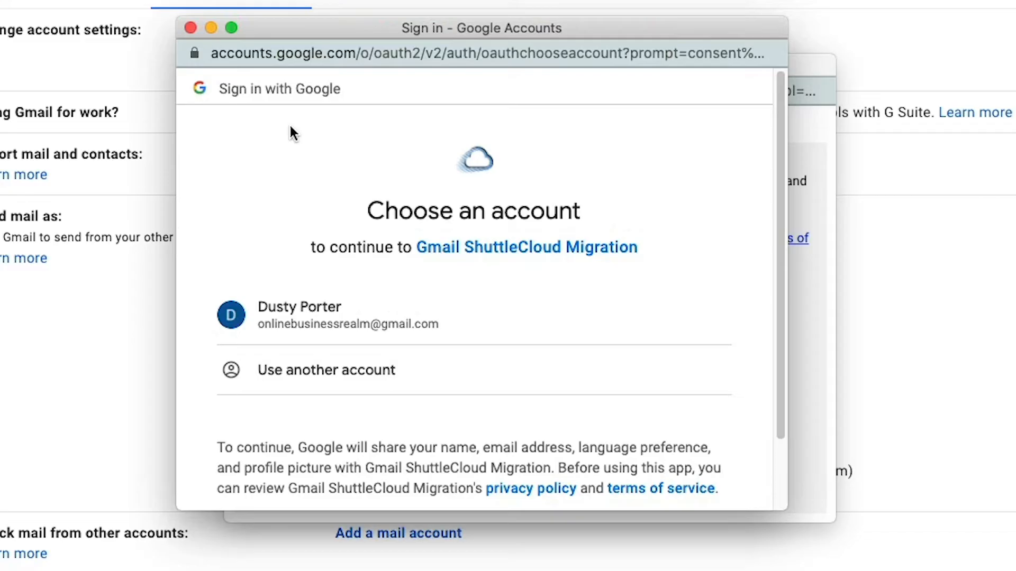
mouse_move(485, 332)
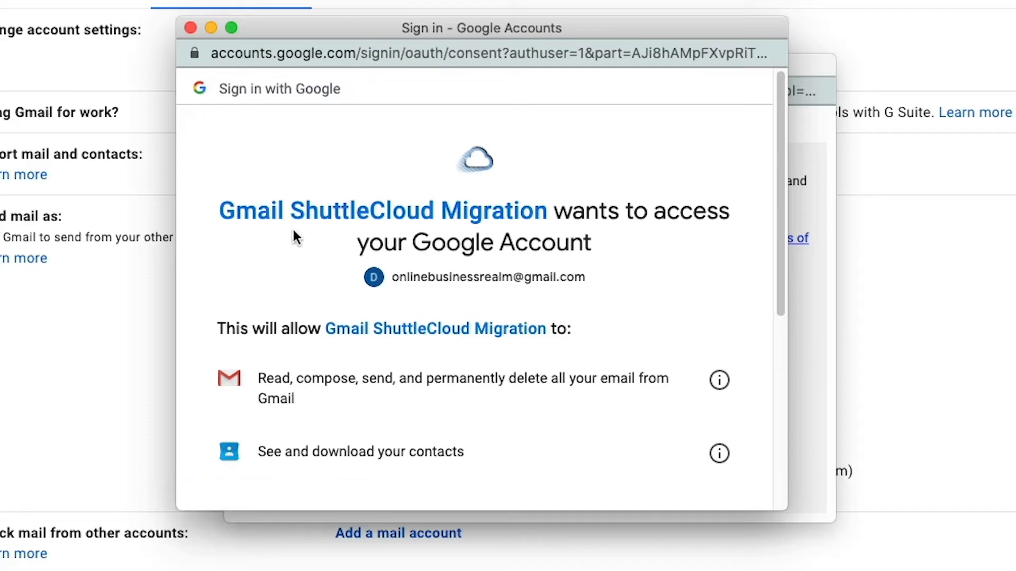
mouse_move(275, 219)
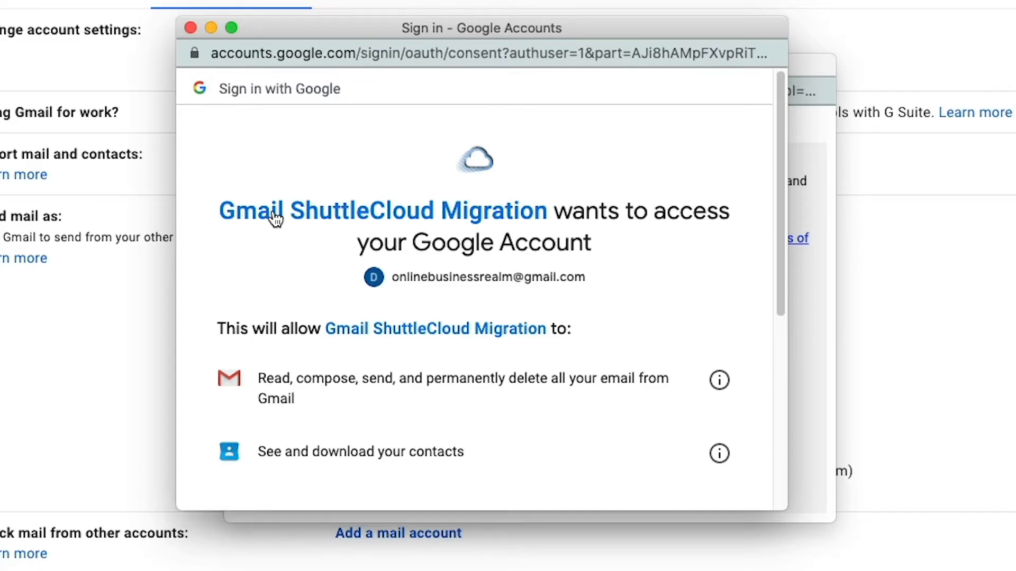
mouse_move(270, 244)
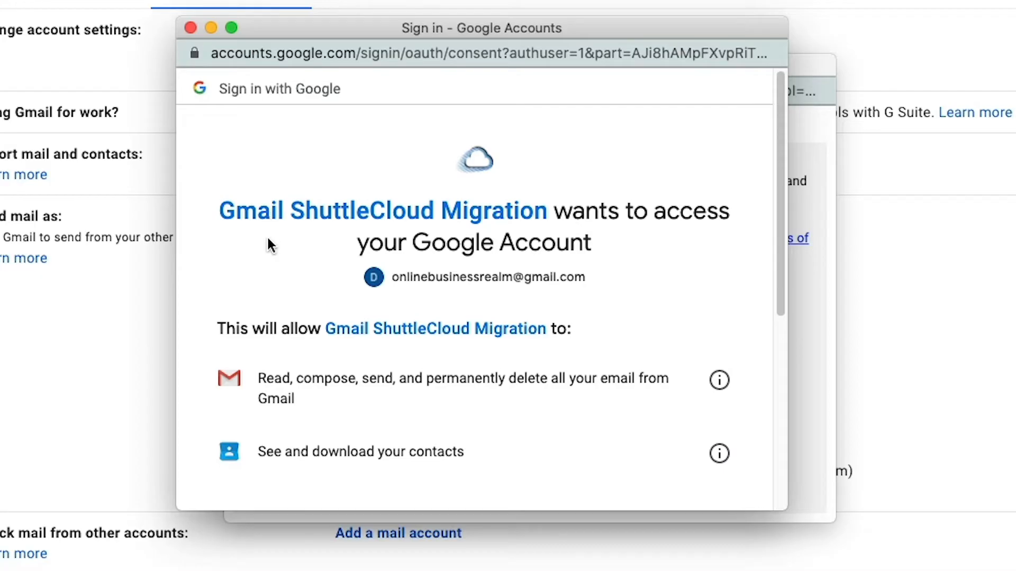
scroll(down, 3)
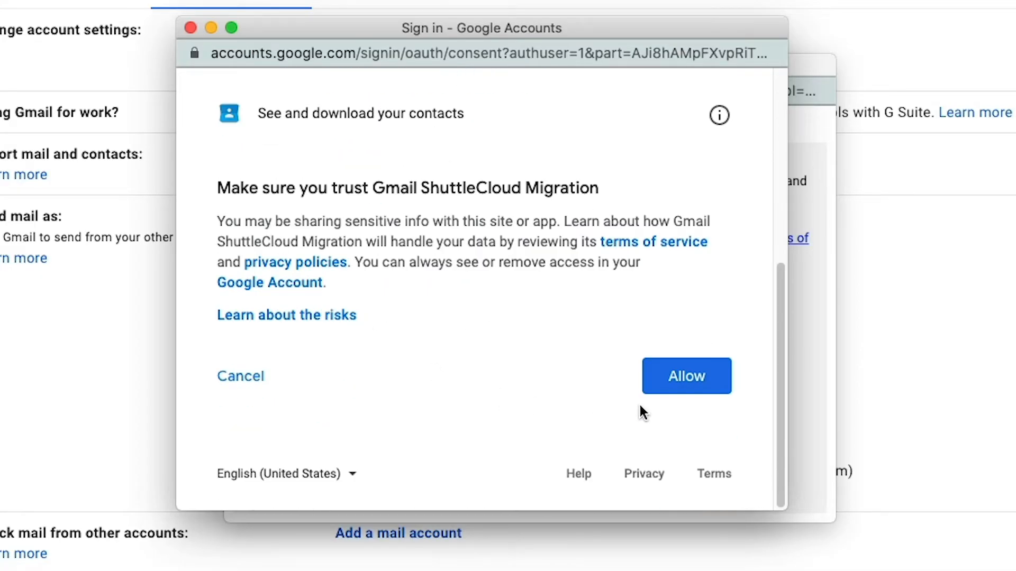
click(686, 375)
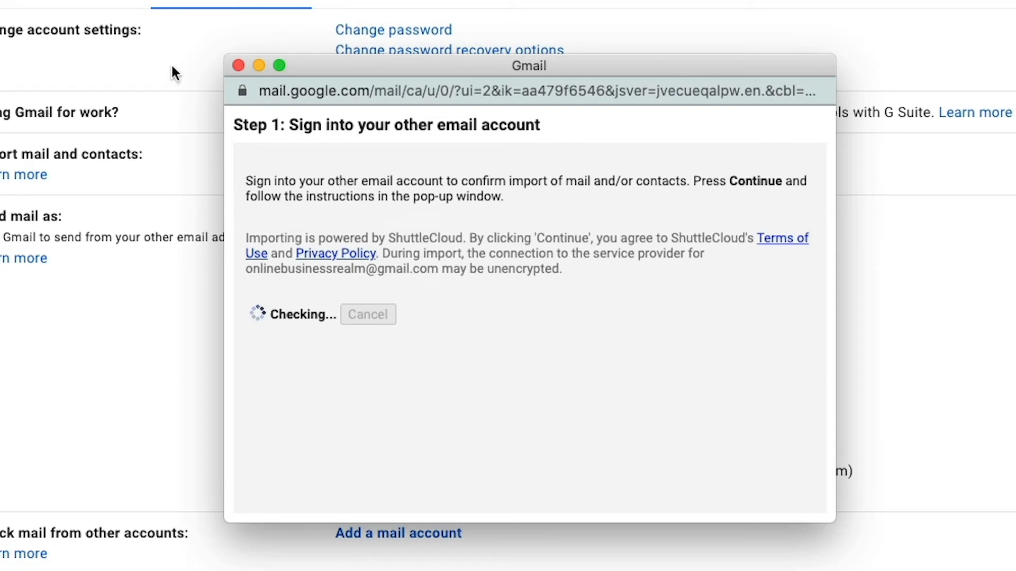
mouse_move(614, 394)
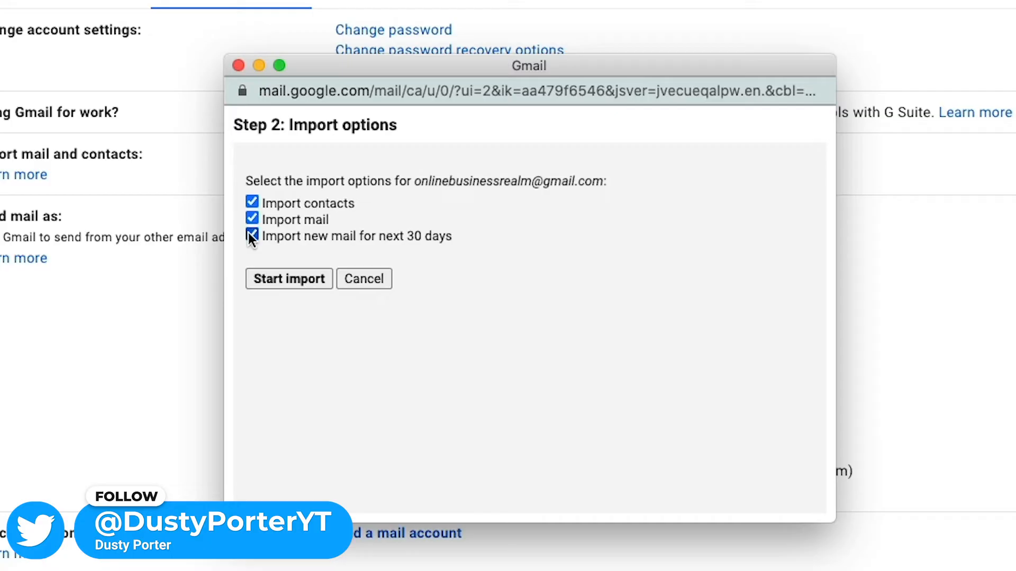
- Keep contacts and existing mail checked and uncheck 'Import new mail for next 30 days'
click(251, 235)
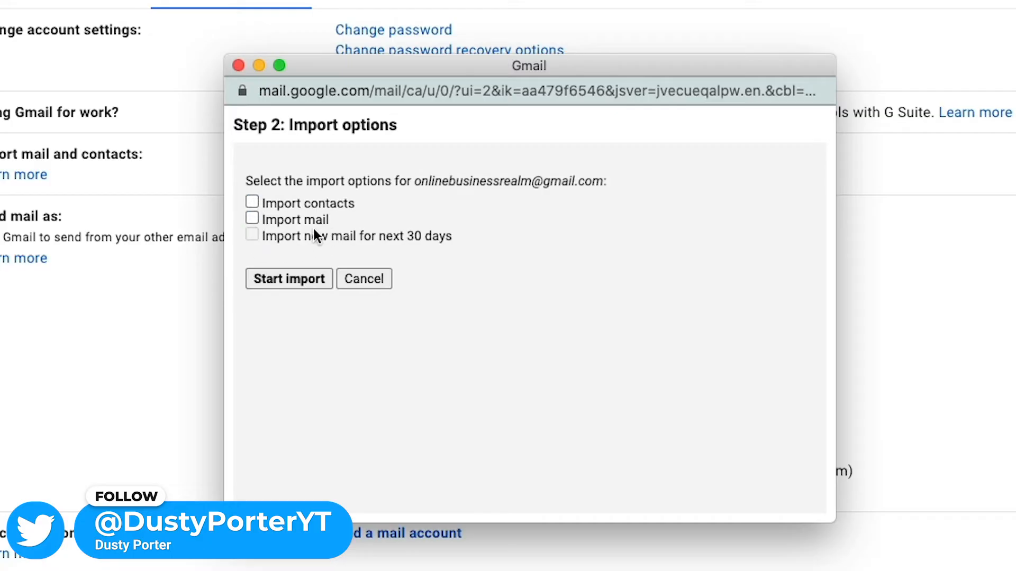
click(252, 202)
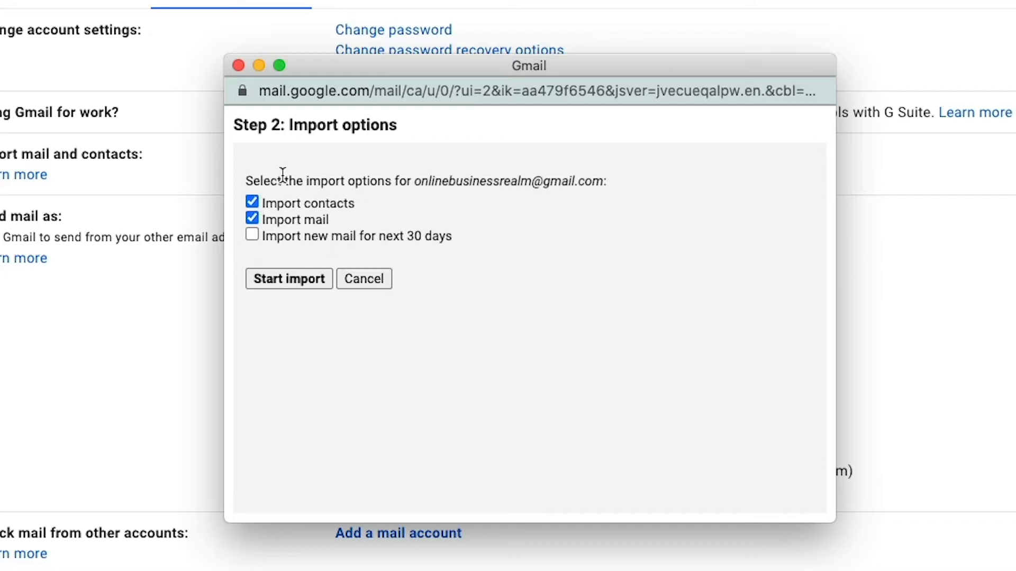
mouse_move(293, 303)
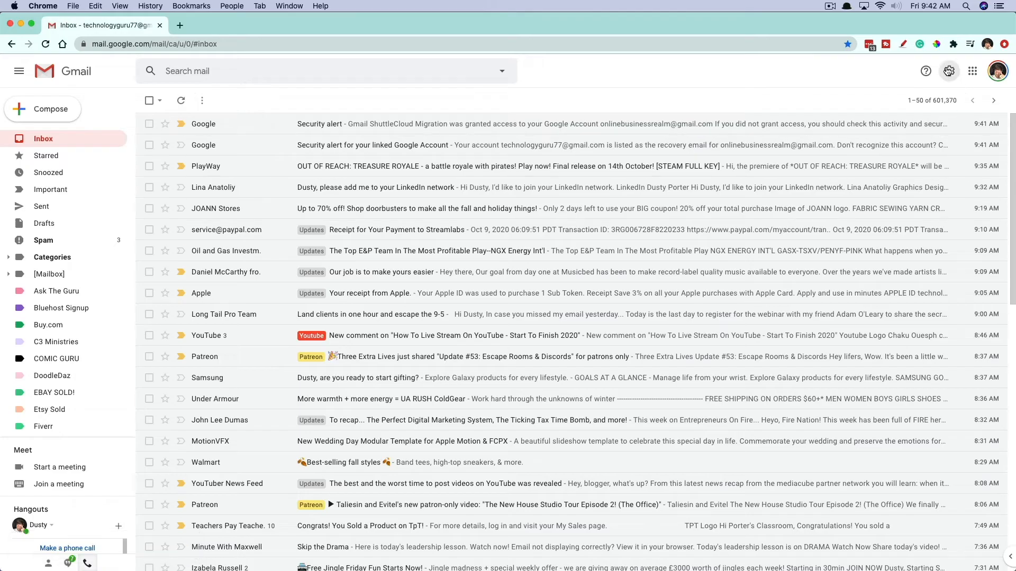
click(948, 70)
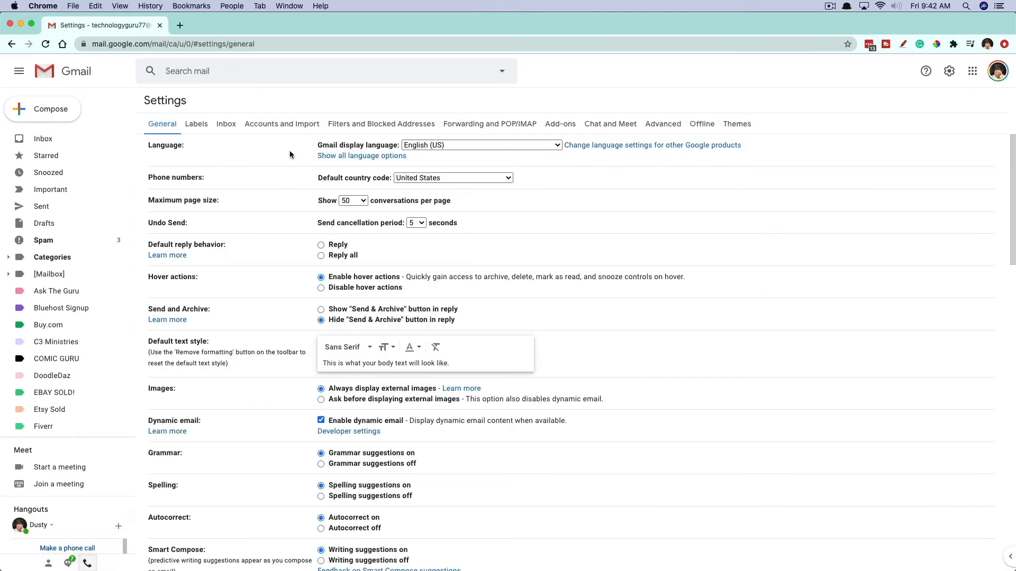
click(281, 124)
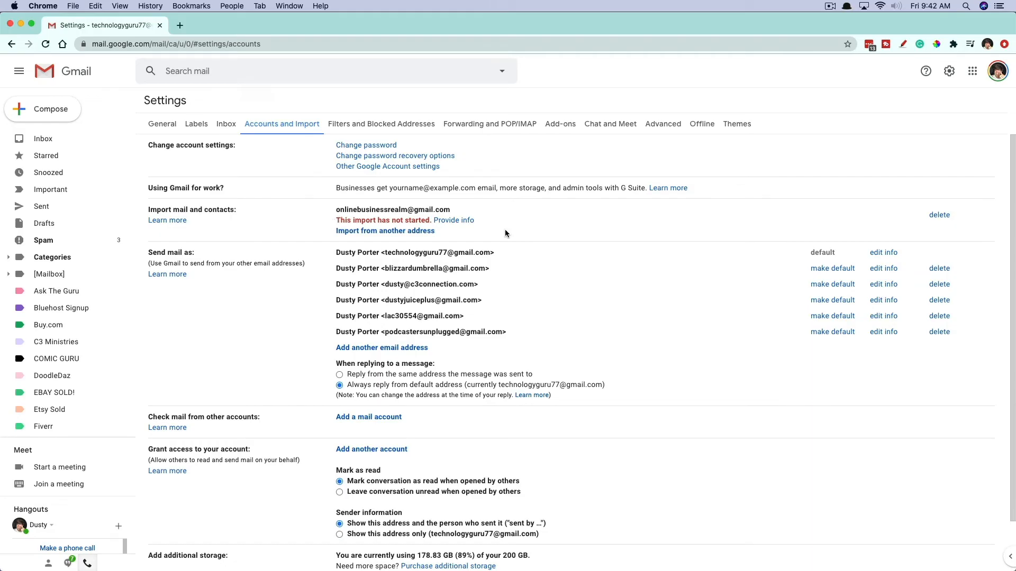
mouse_move(421, 250)
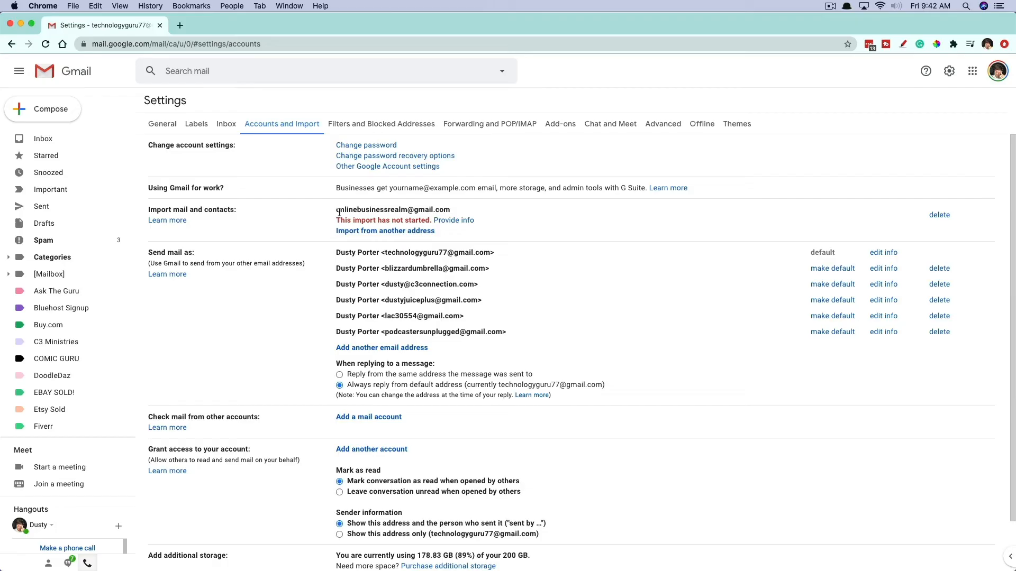
double_click(393, 209)
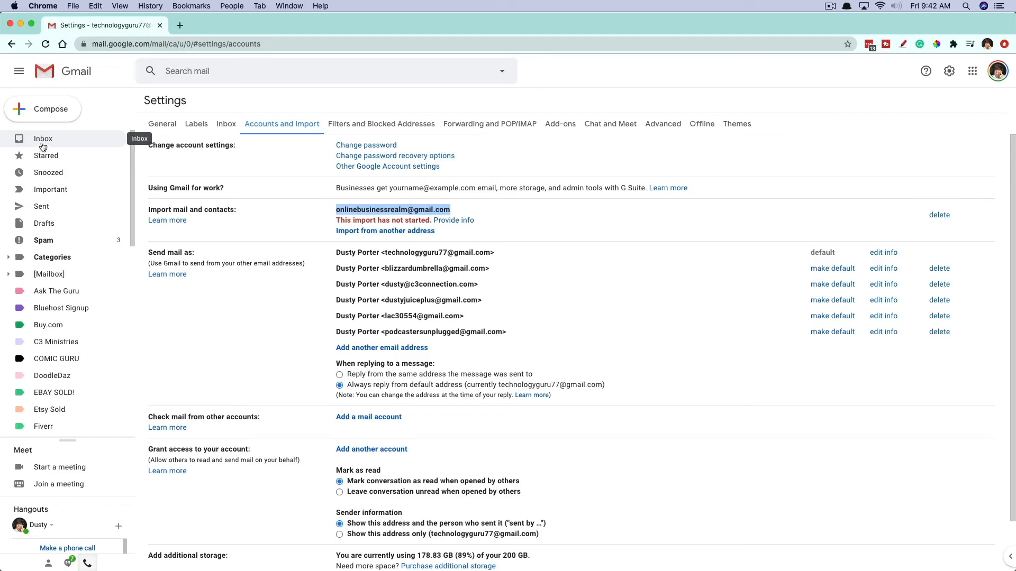
mouse_move(42, 139)
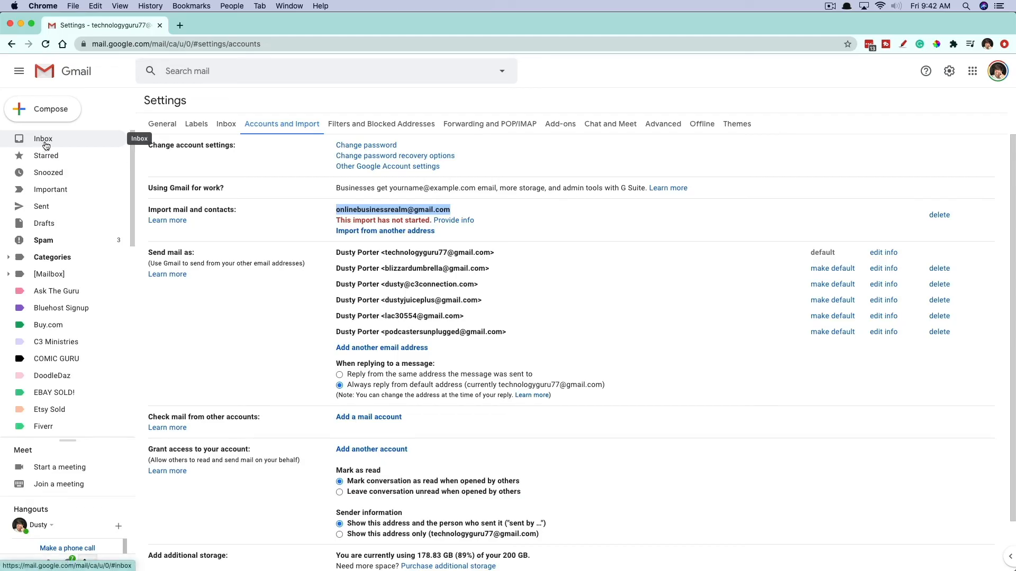